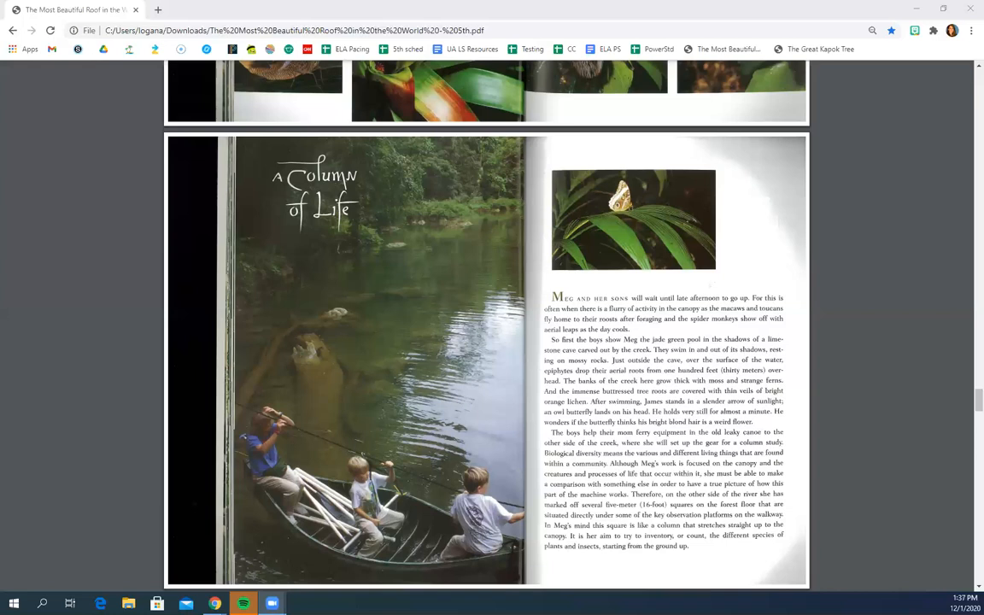
mouse_move(620, 434)
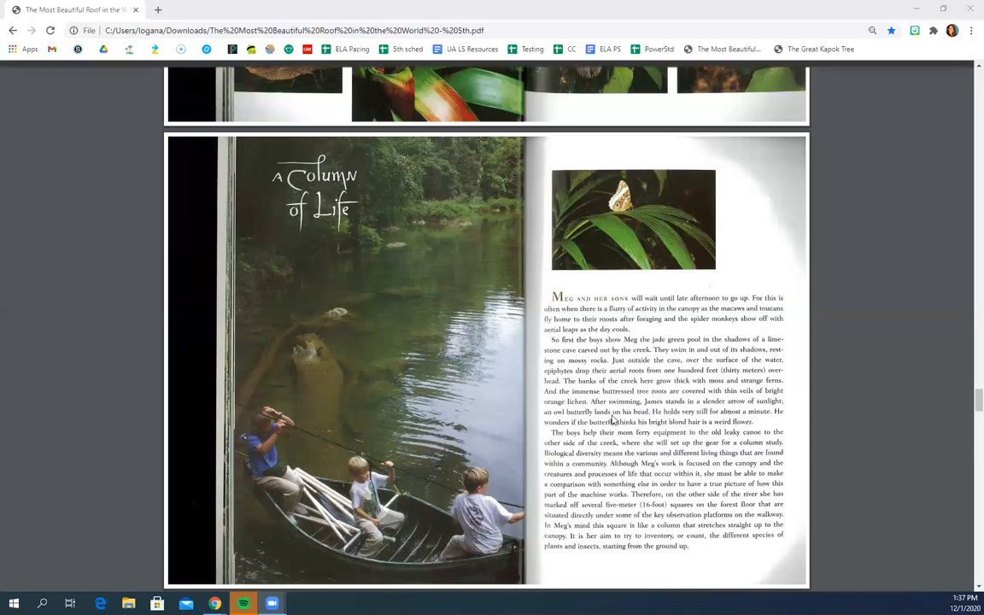
scroll("down", 3)
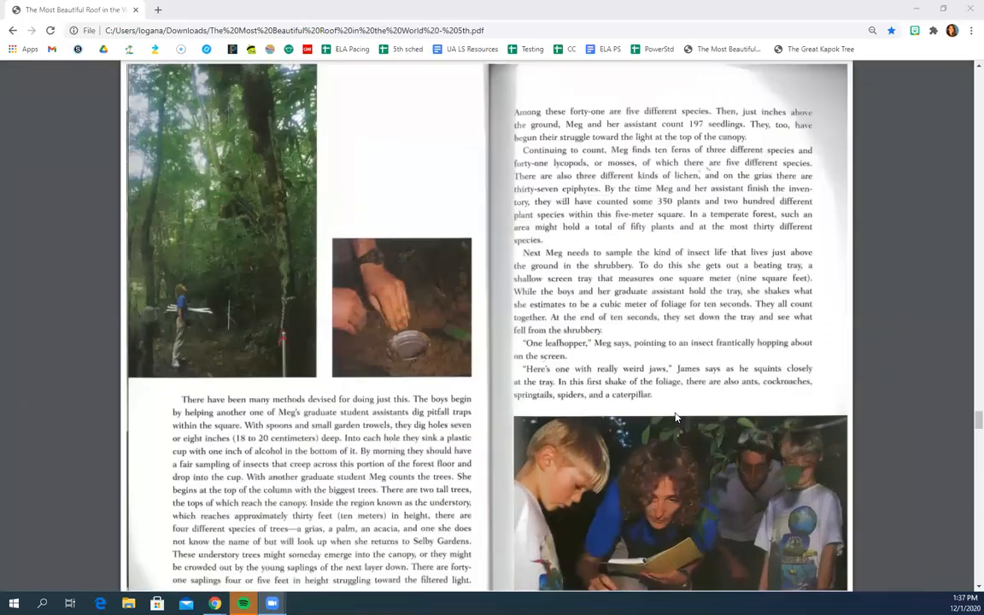
scroll("down", 3)
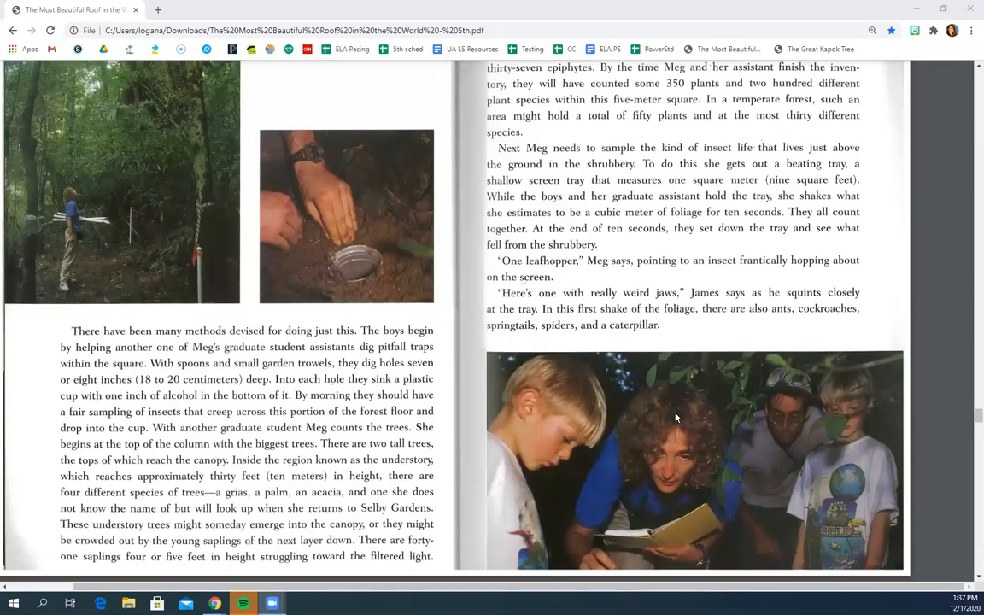
scroll("down", 3)
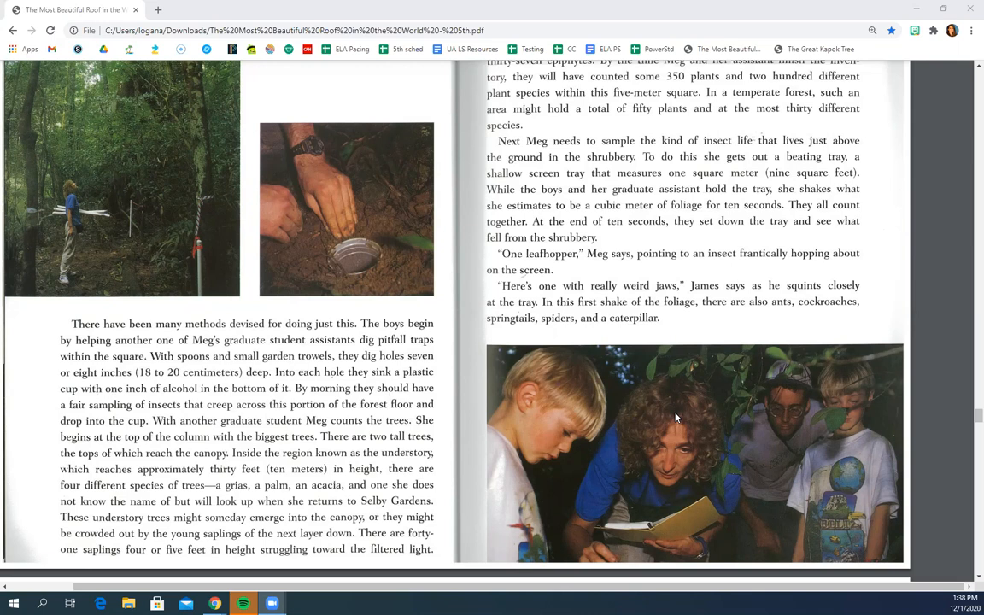
mouse_move(714, 398)
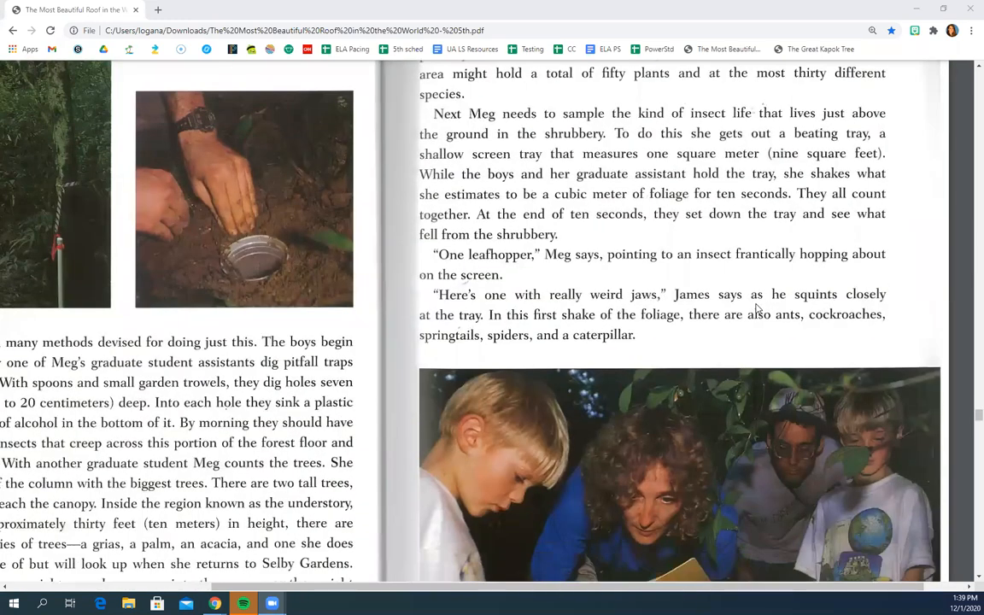
scroll("down", 3)
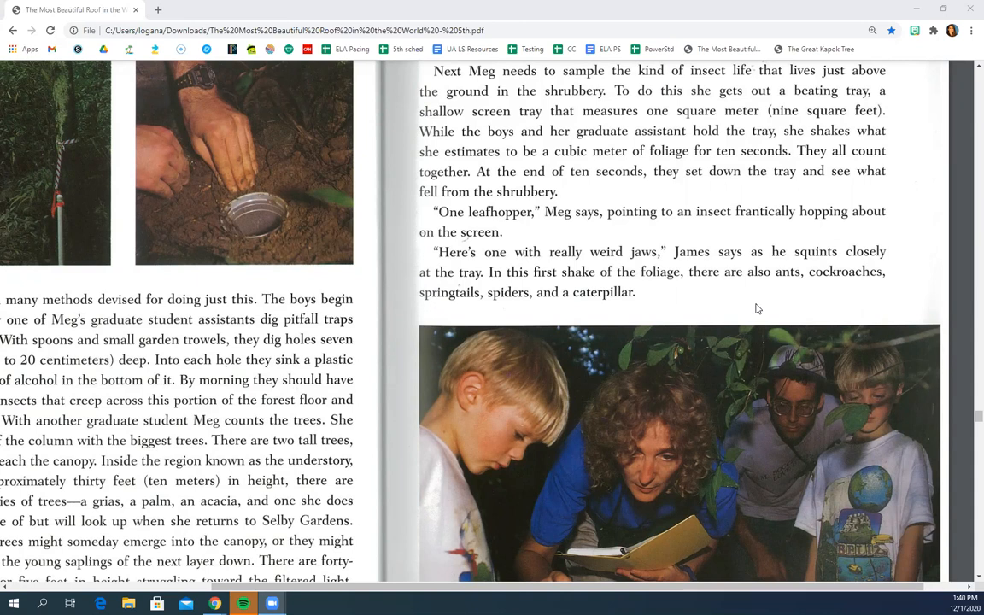
scroll("down", 3)
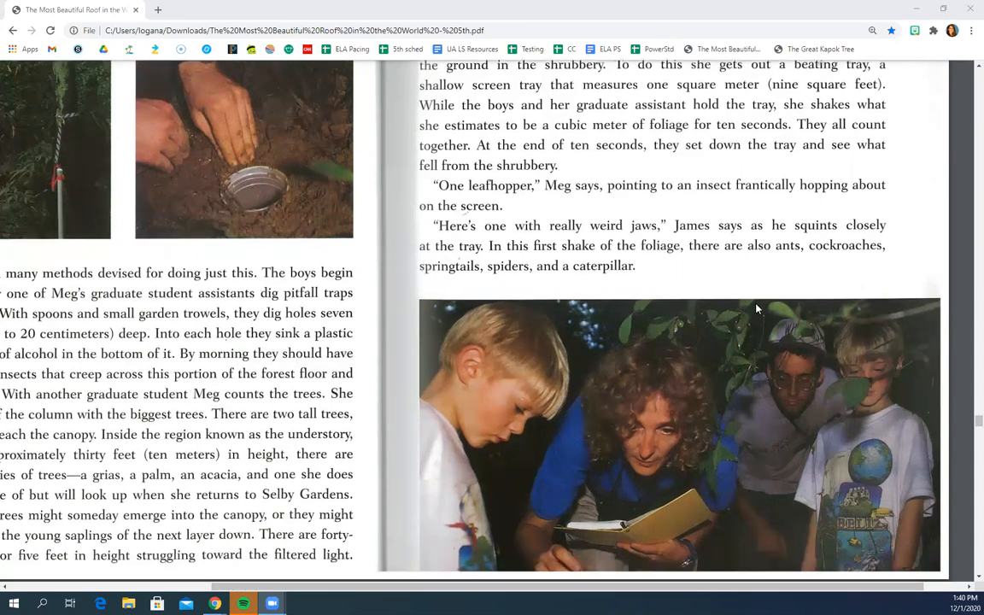
scroll("down", 3)
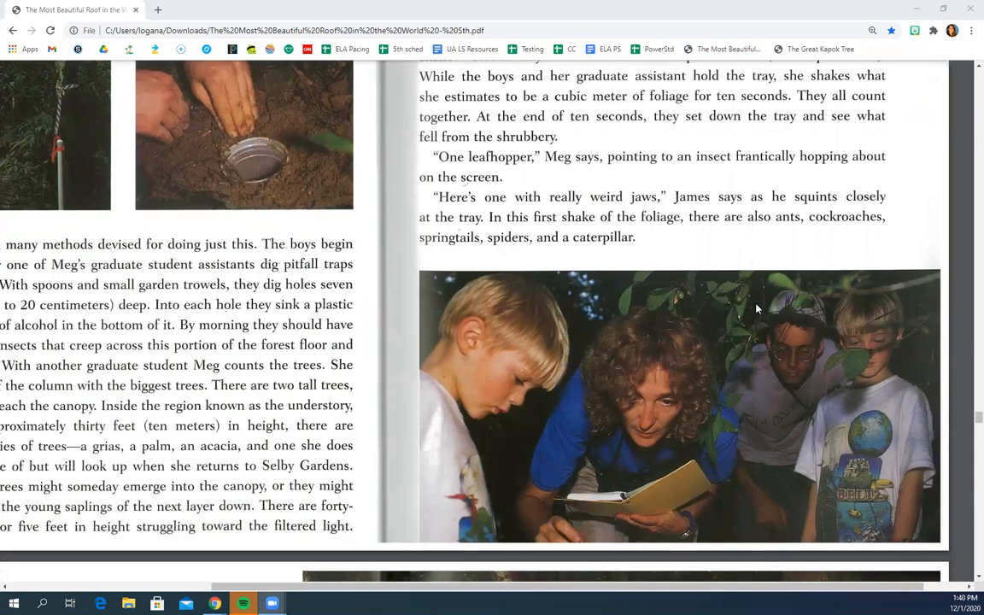
mouse_move(792, 268)
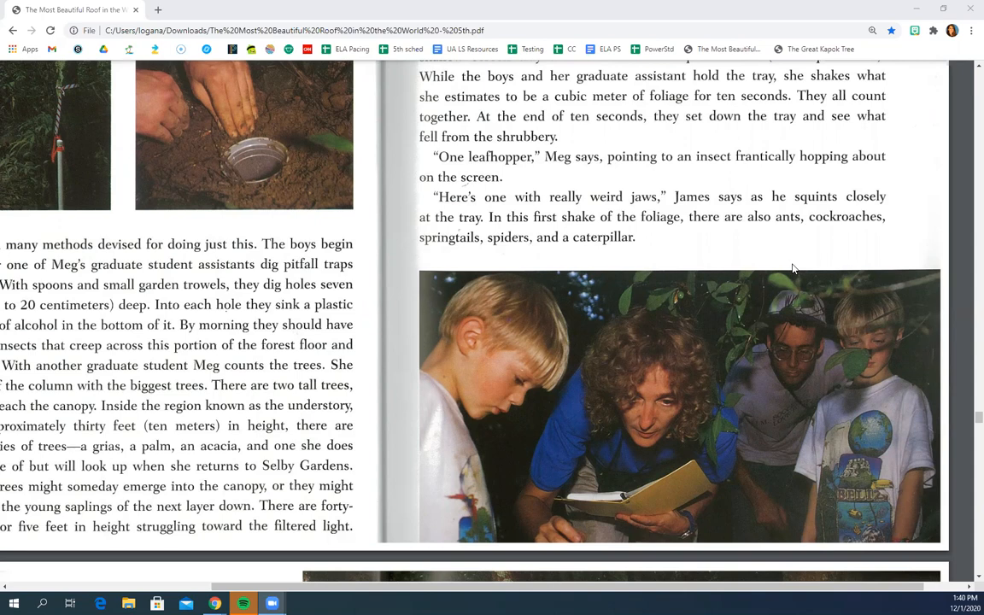
scroll("down", 3)
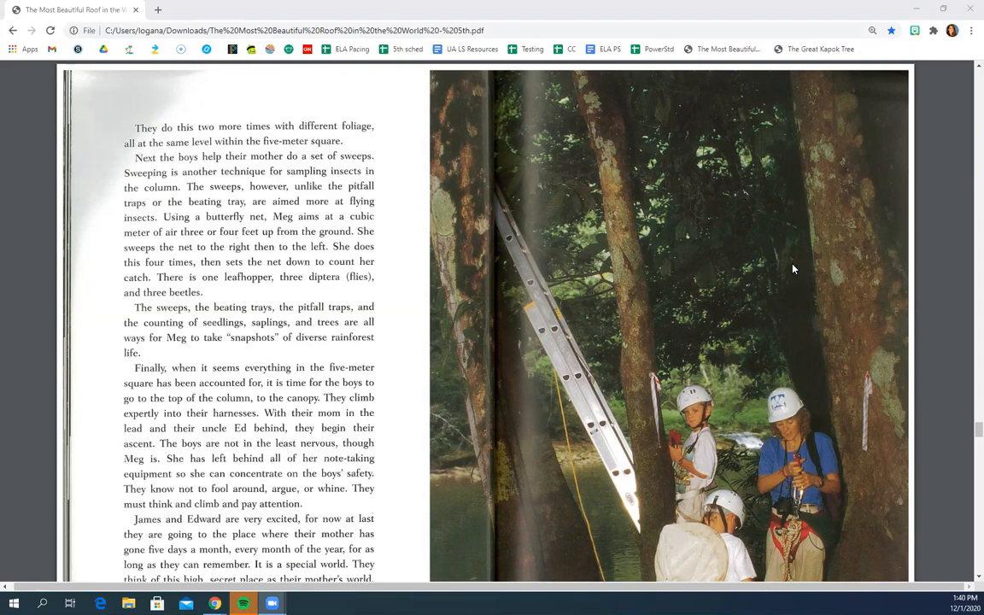
scroll("down", 3)
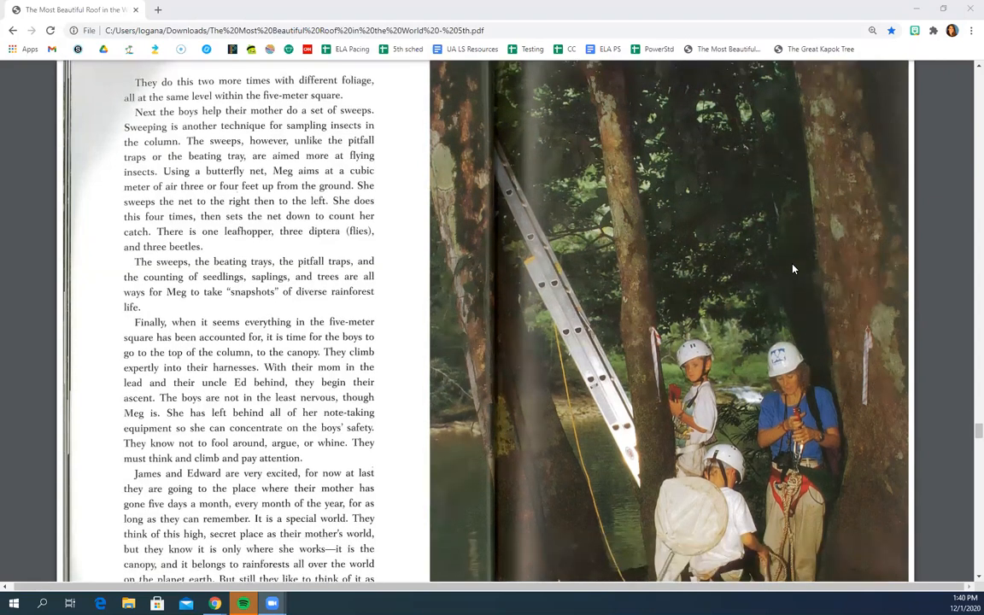
scroll("down", 3)
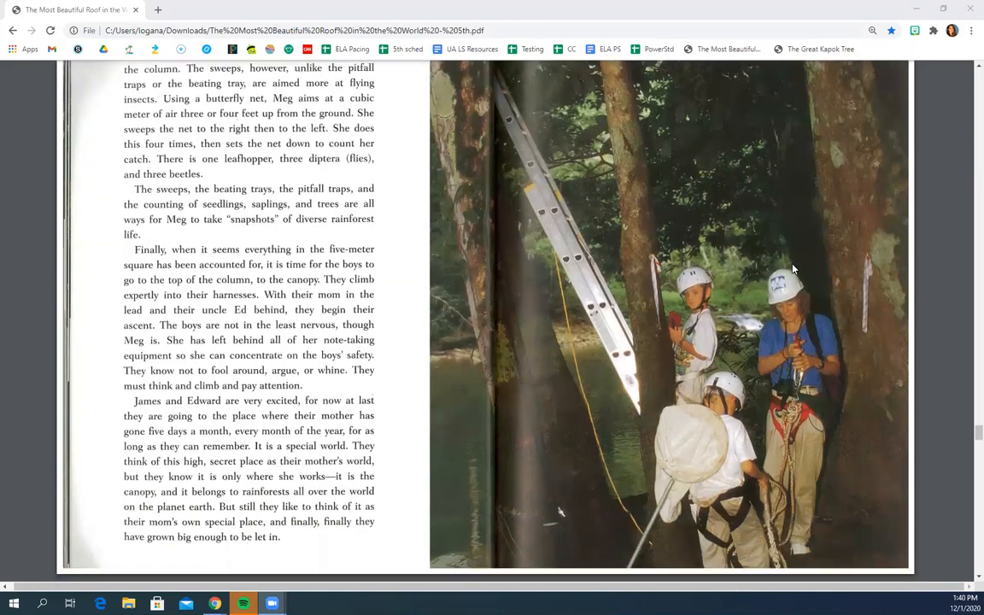
scroll("down", 3)
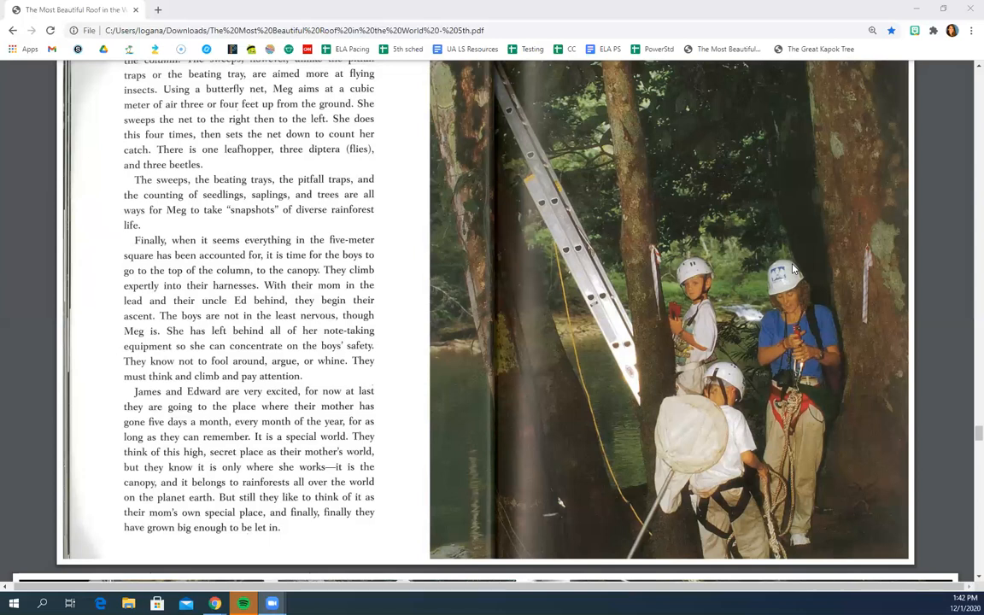
scroll("down", 3)
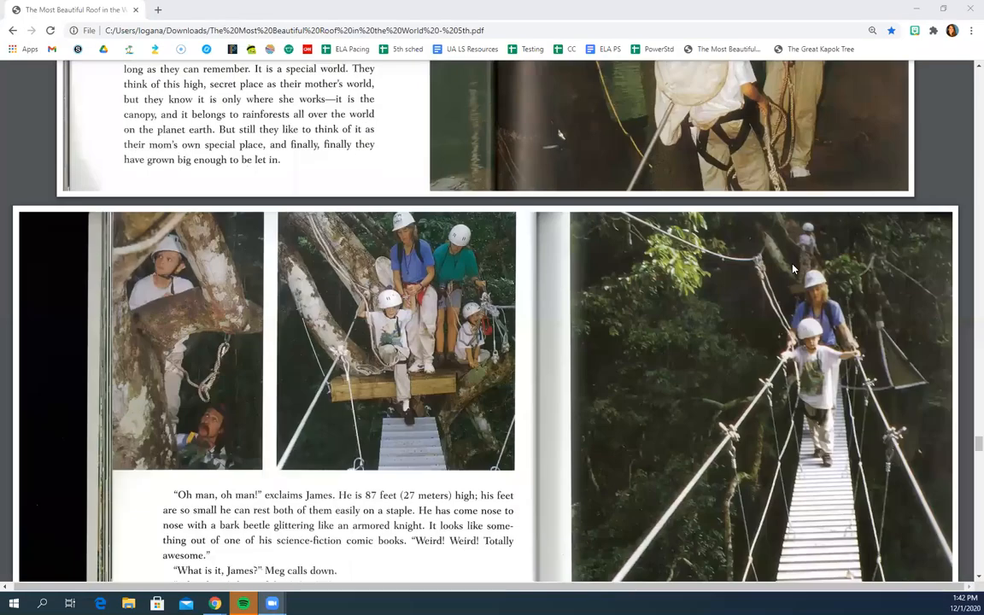
scroll("down", 3)
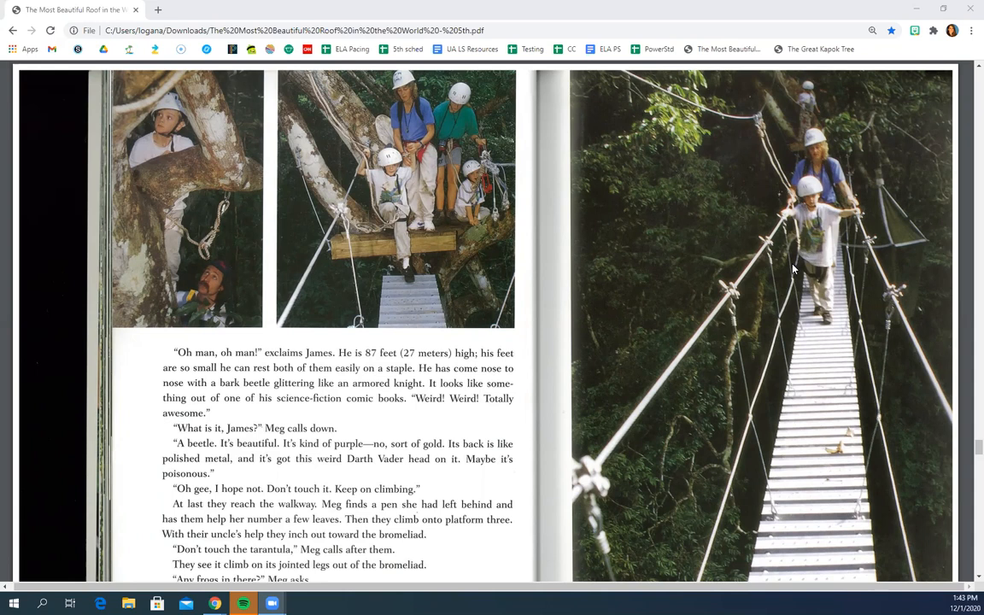
mouse_move(764, 290)
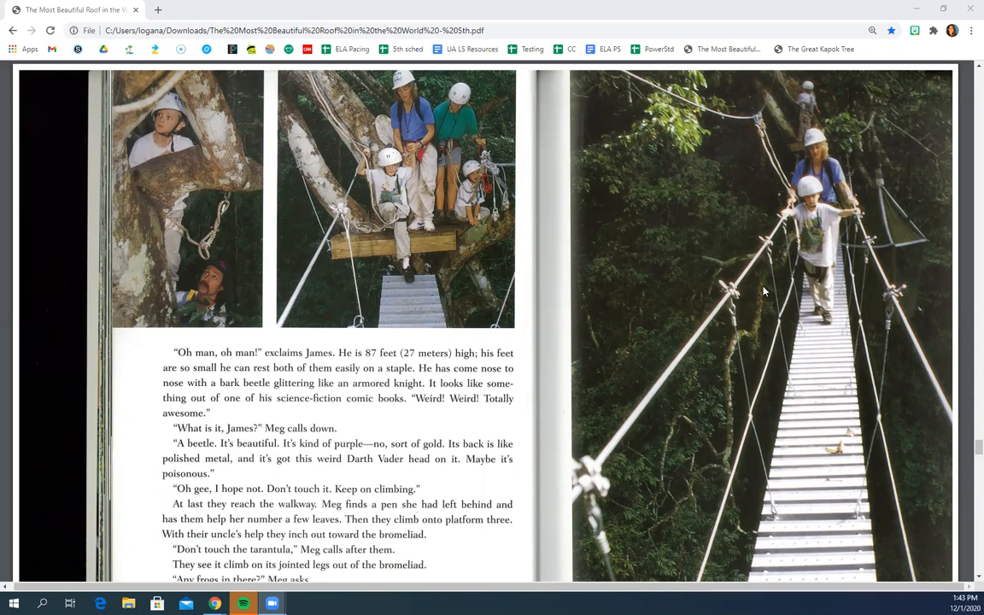
scroll("down", 3)
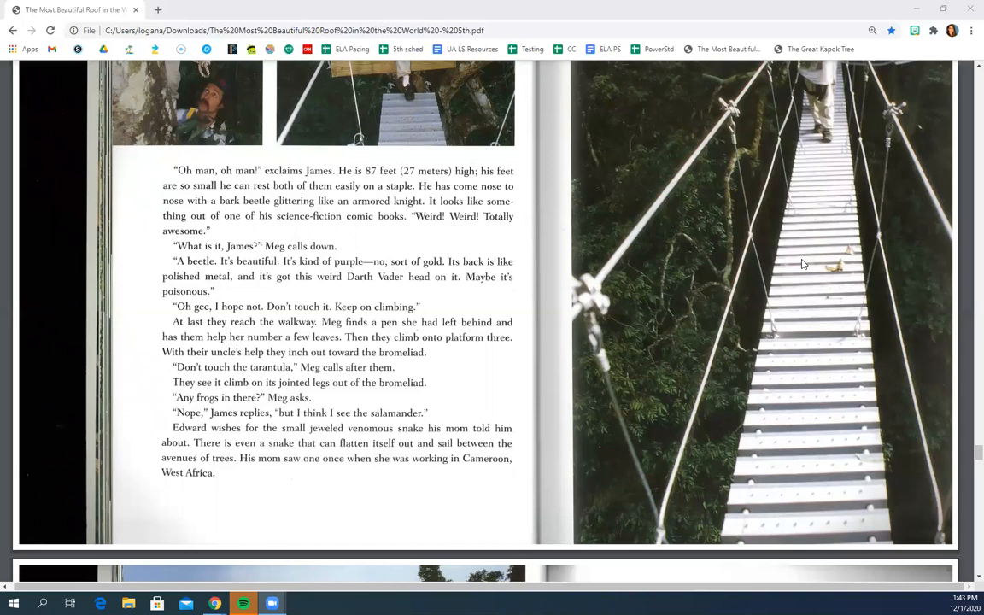
scroll("down", 3)
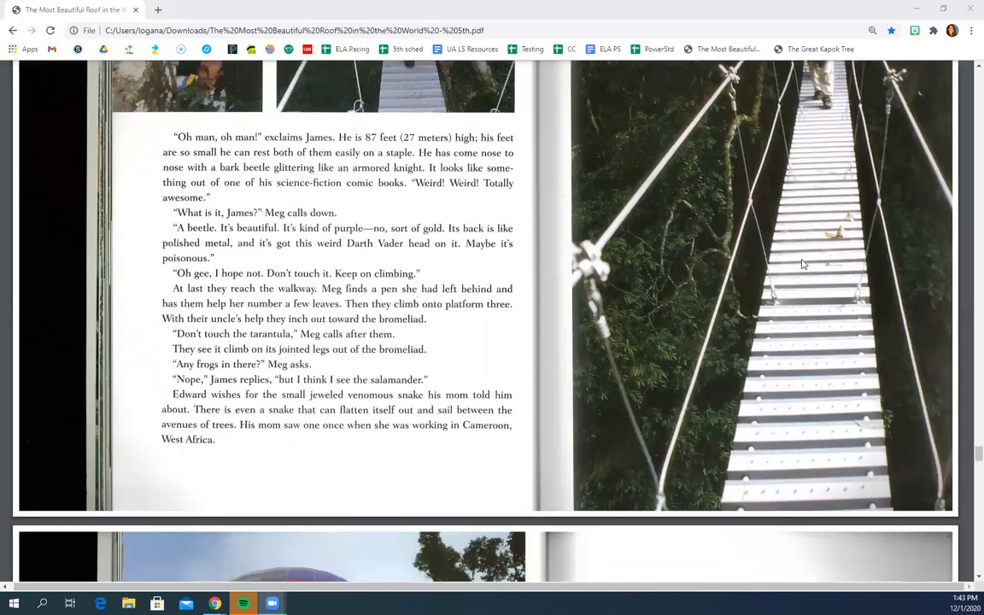
scroll("down", 3)
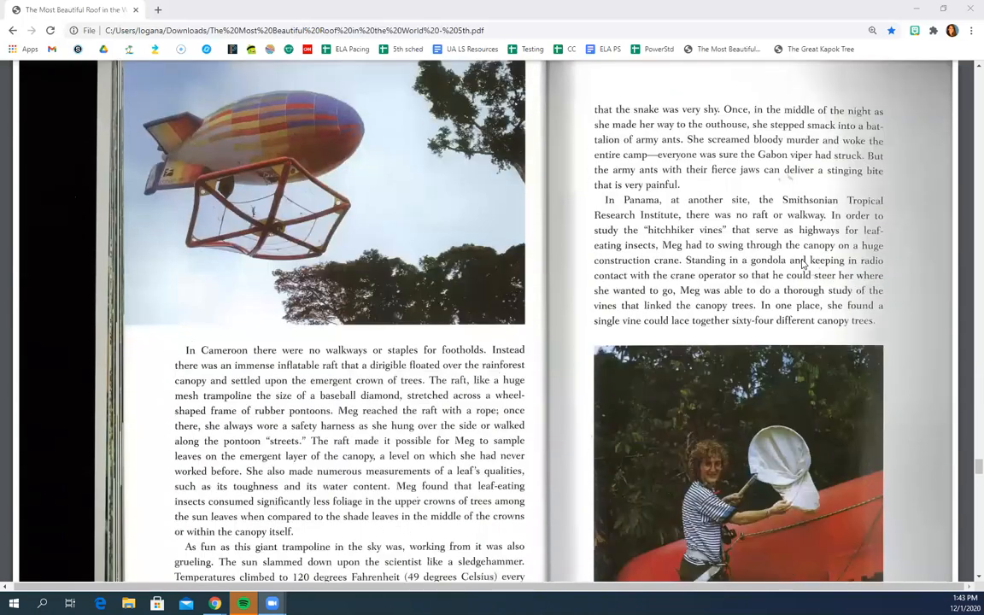
scroll("down", 3)
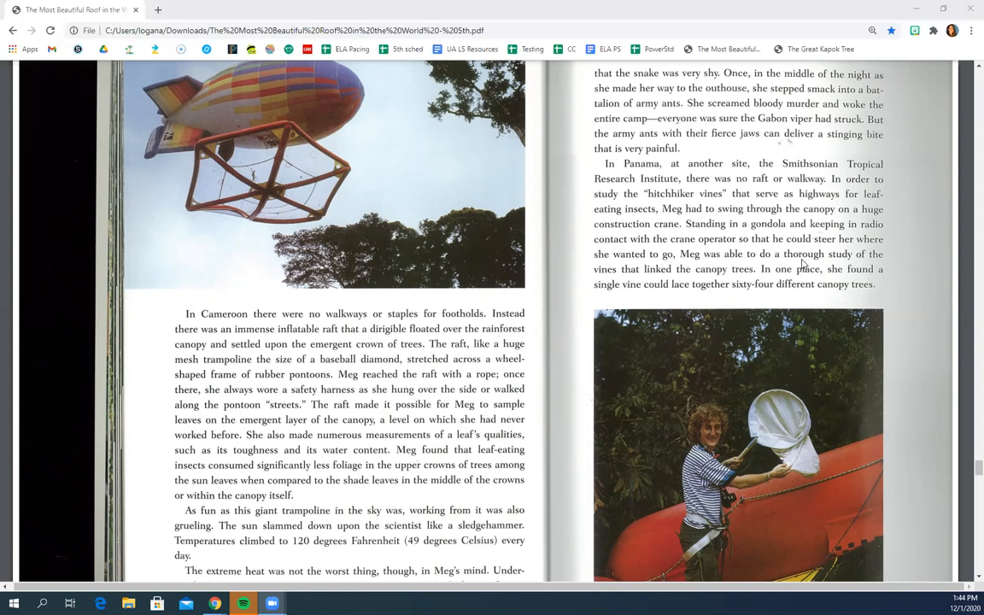
mouse_move(563, 323)
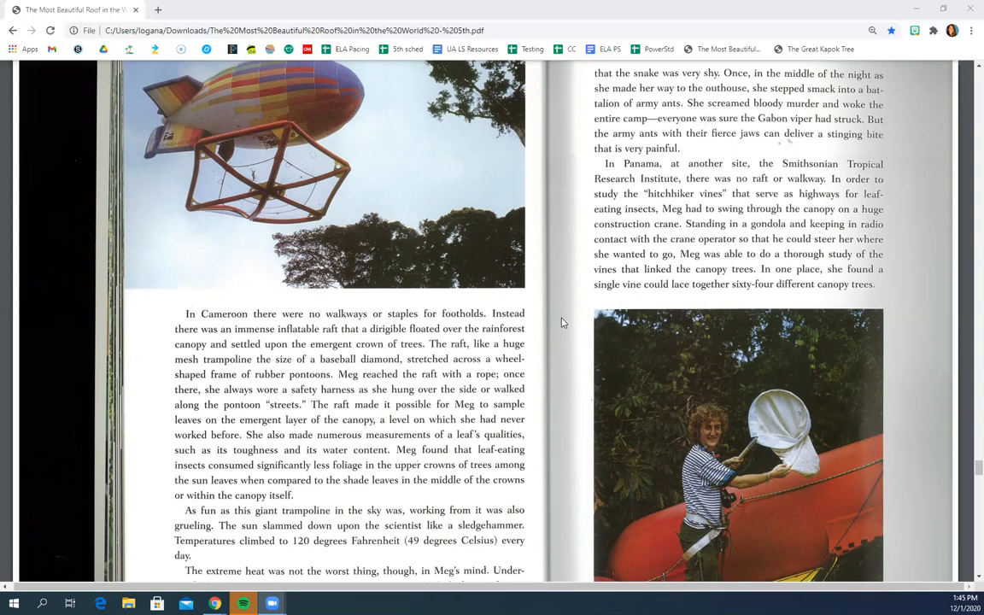
scroll("down", 3)
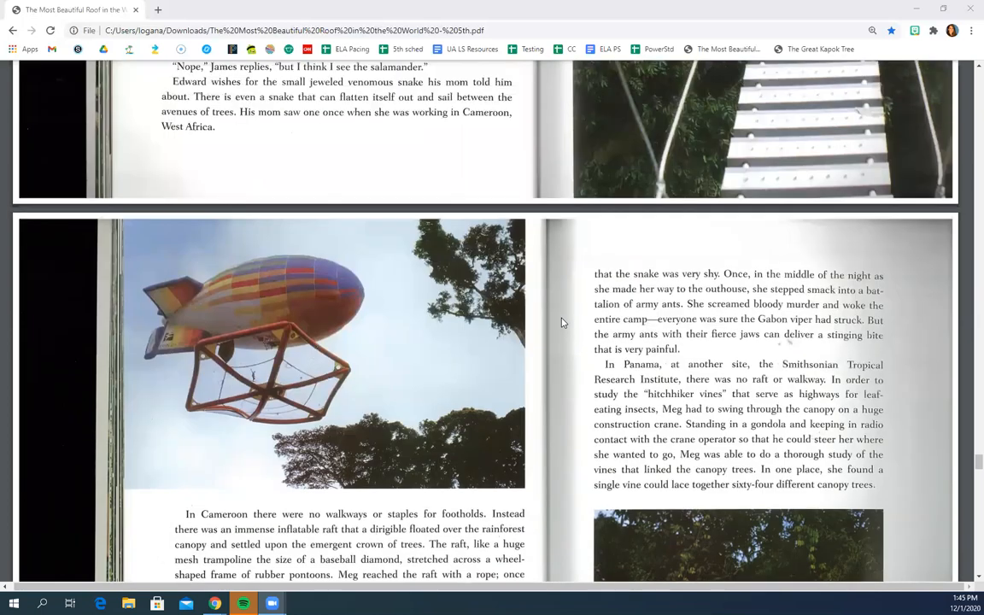
scroll("down", 3)
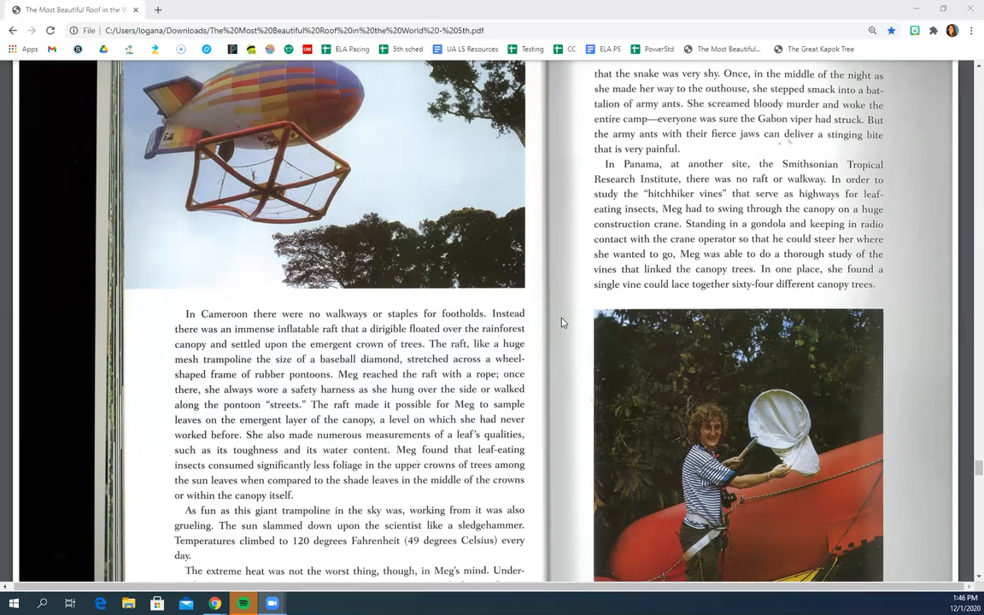
mouse_move(559, 292)
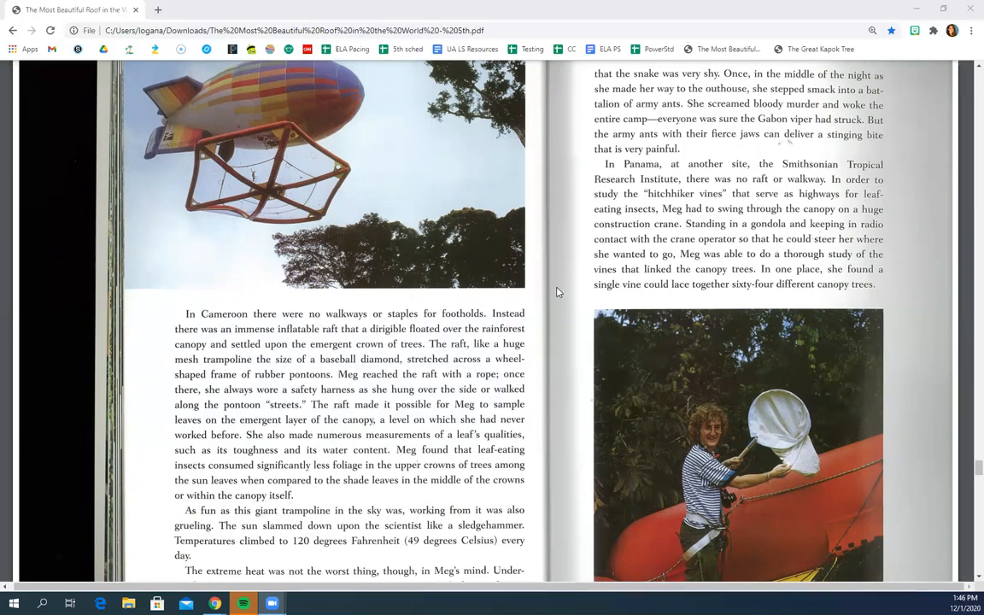
scroll("down", 3)
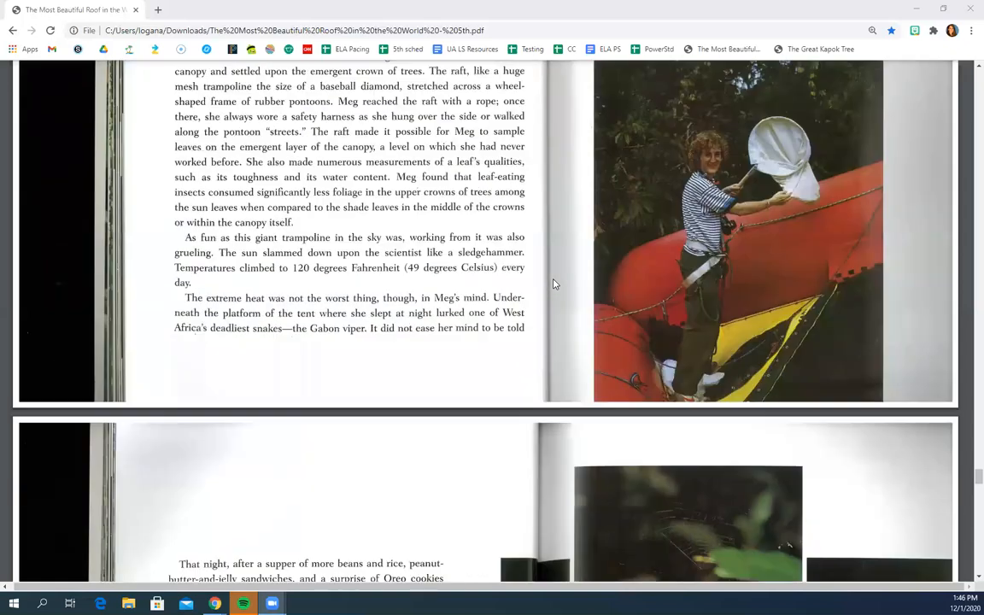
scroll("down", 3)
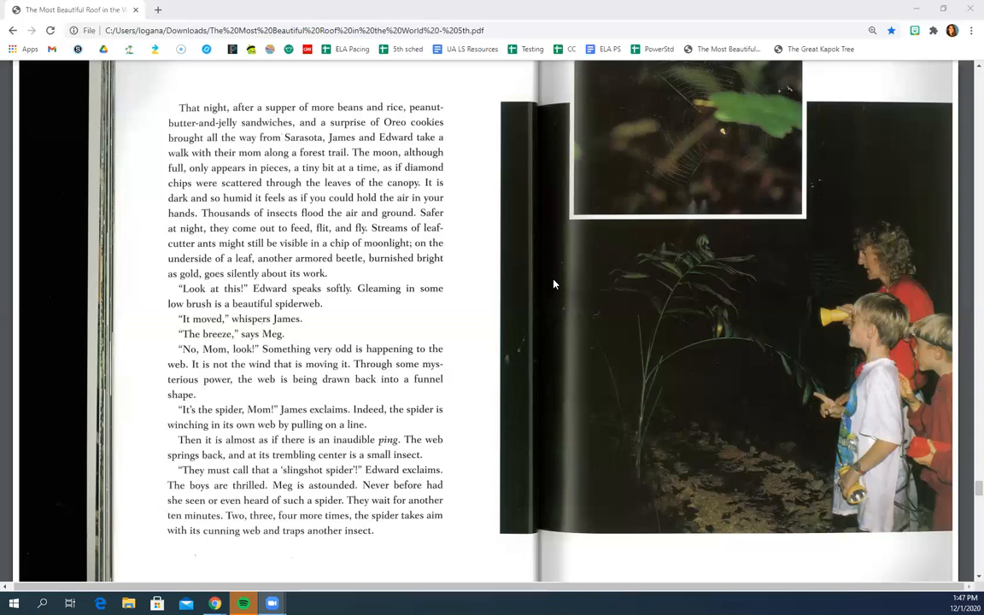
scroll("down", 3)
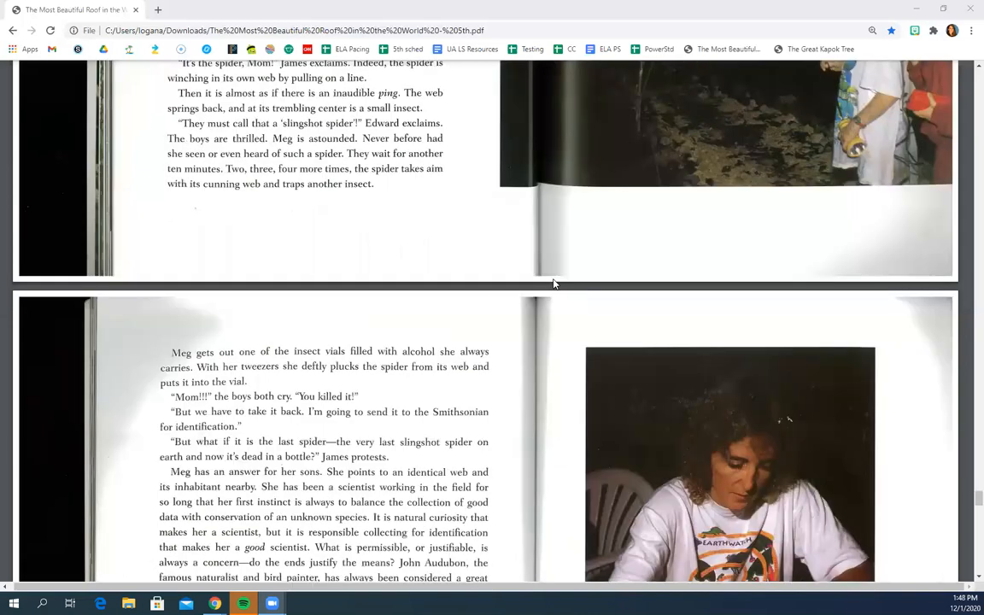
scroll("down", 3)
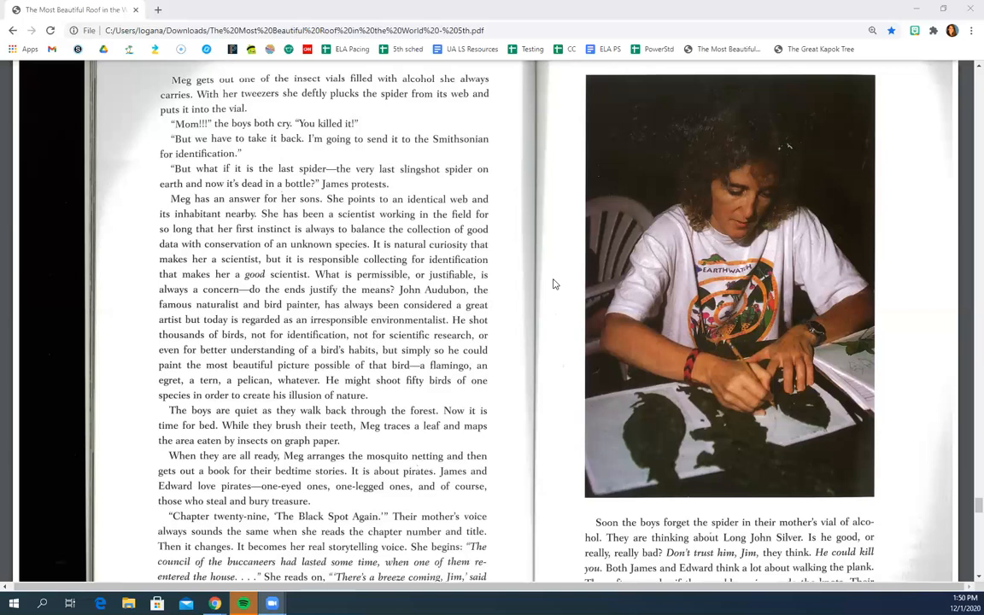
mouse_move(530, 338)
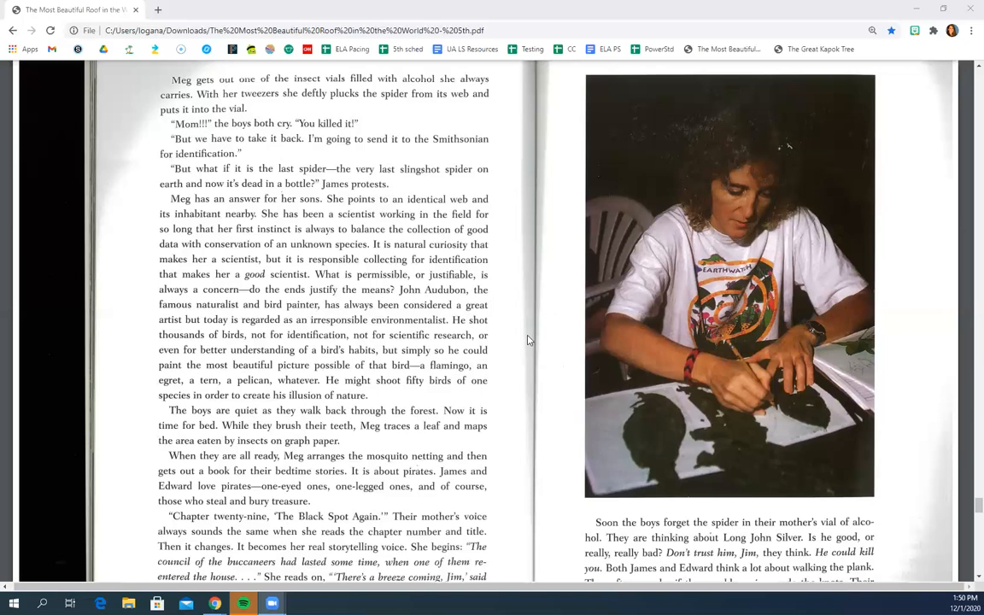
scroll("down", 3)
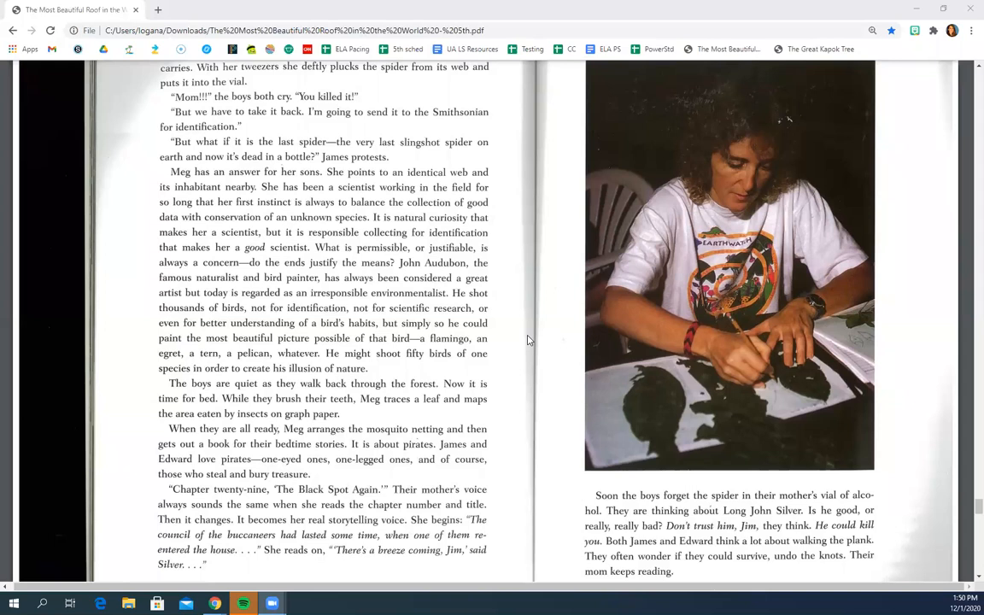
scroll("down", 3)
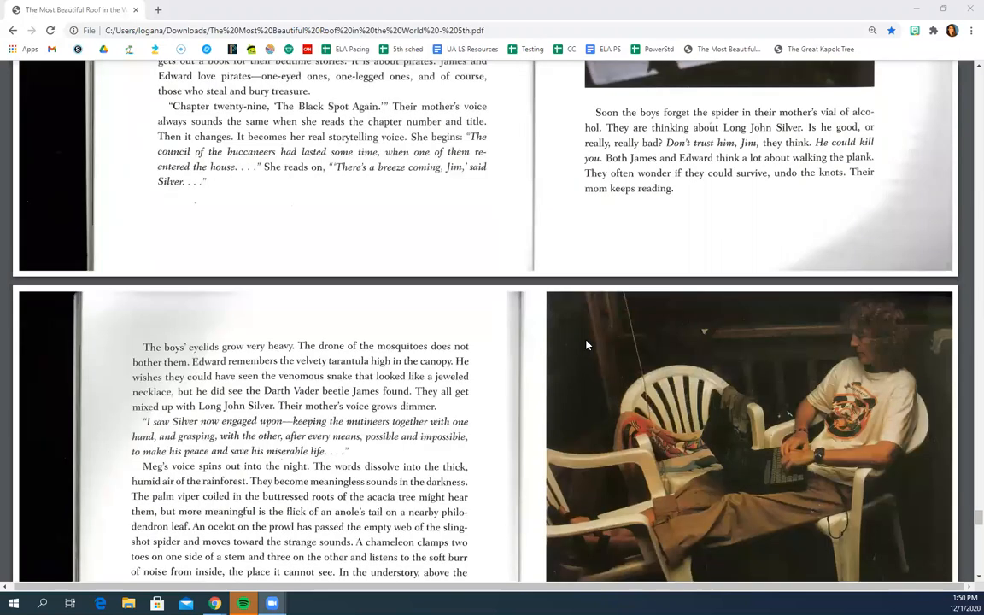
scroll("down", 3)
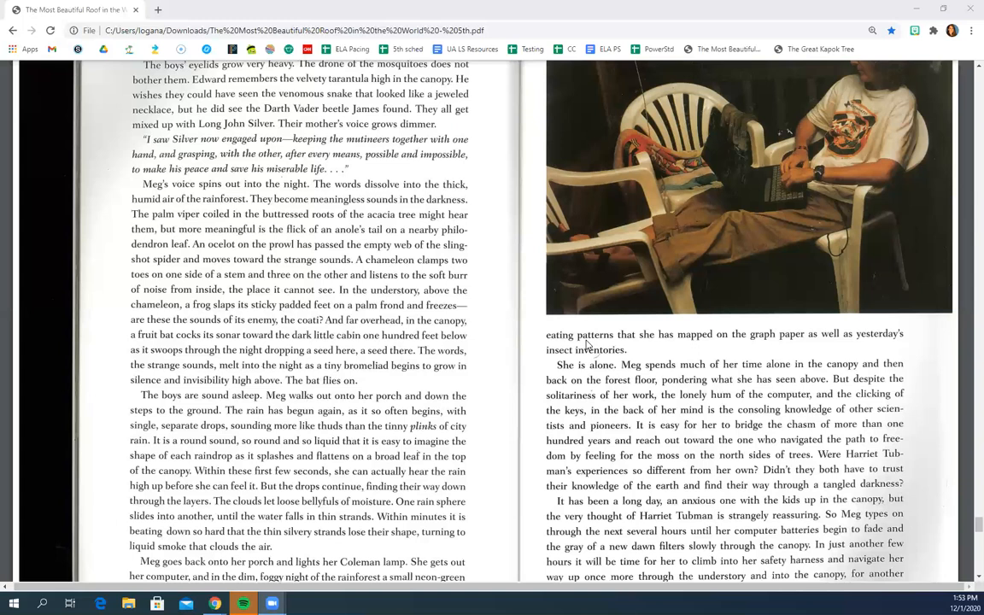
mouse_move(478, 396)
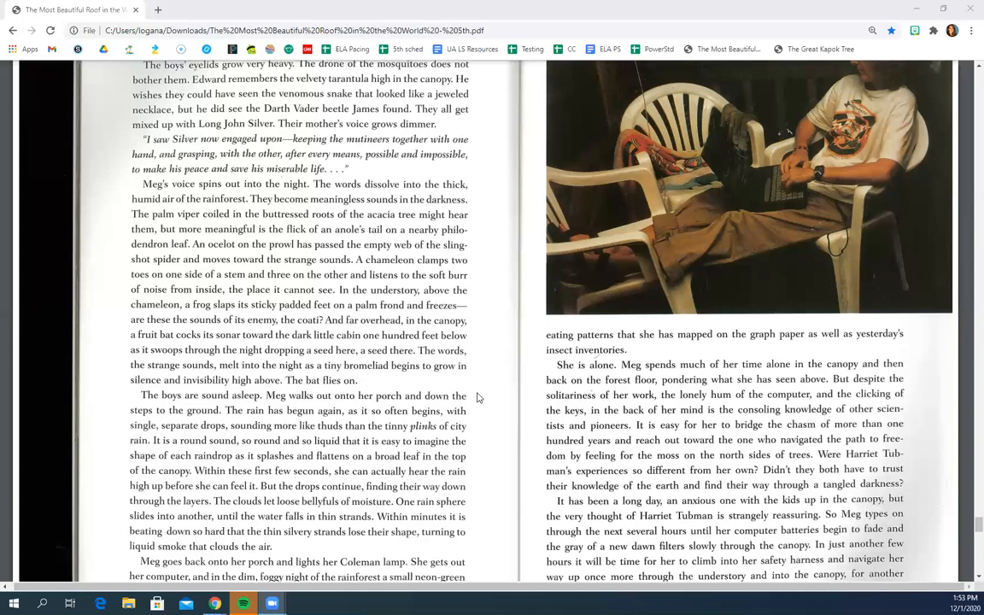
scroll("down", 3)
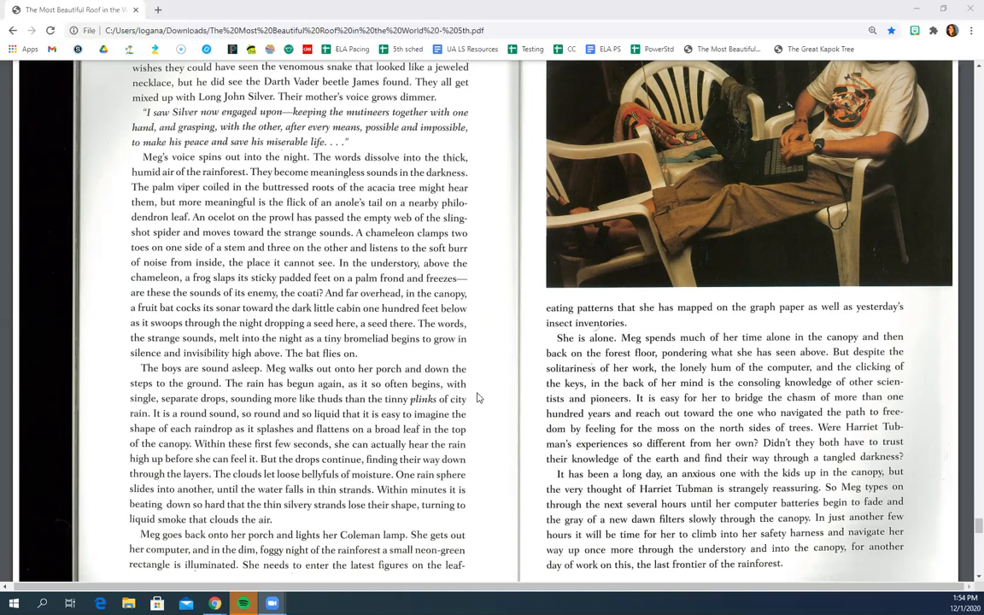
mouse_move(556, 425)
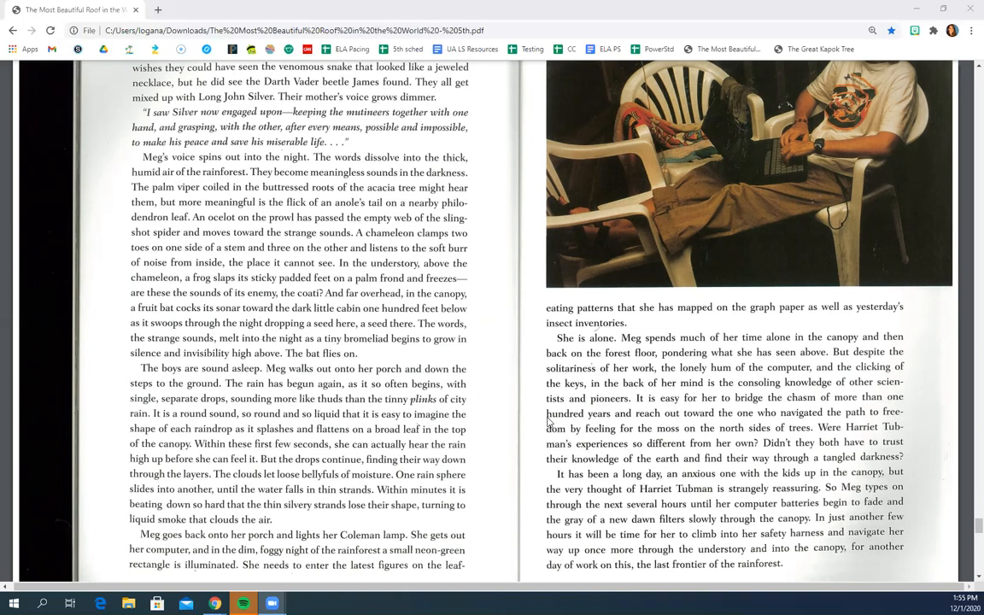
scroll("down", 3)
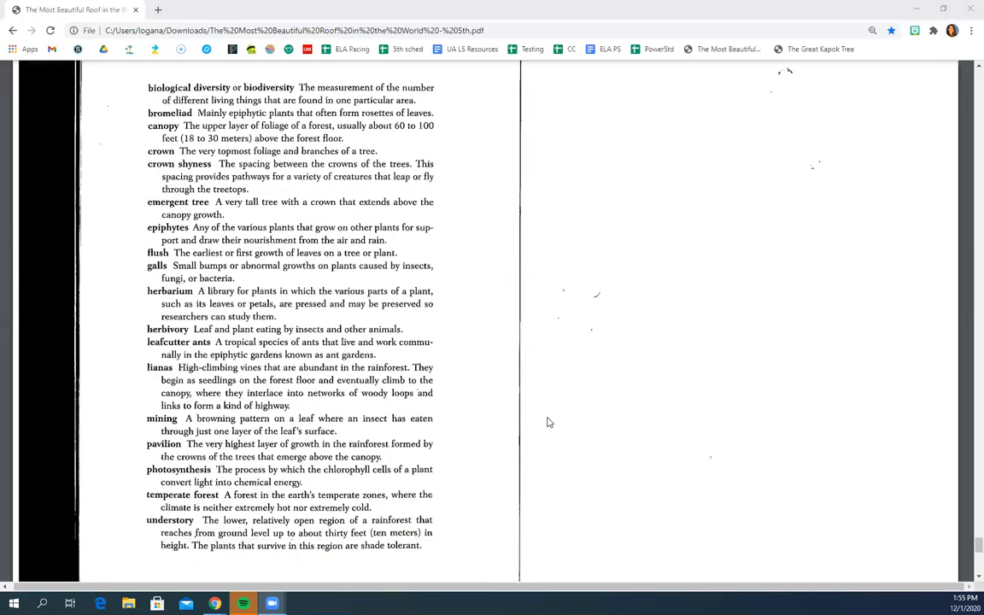